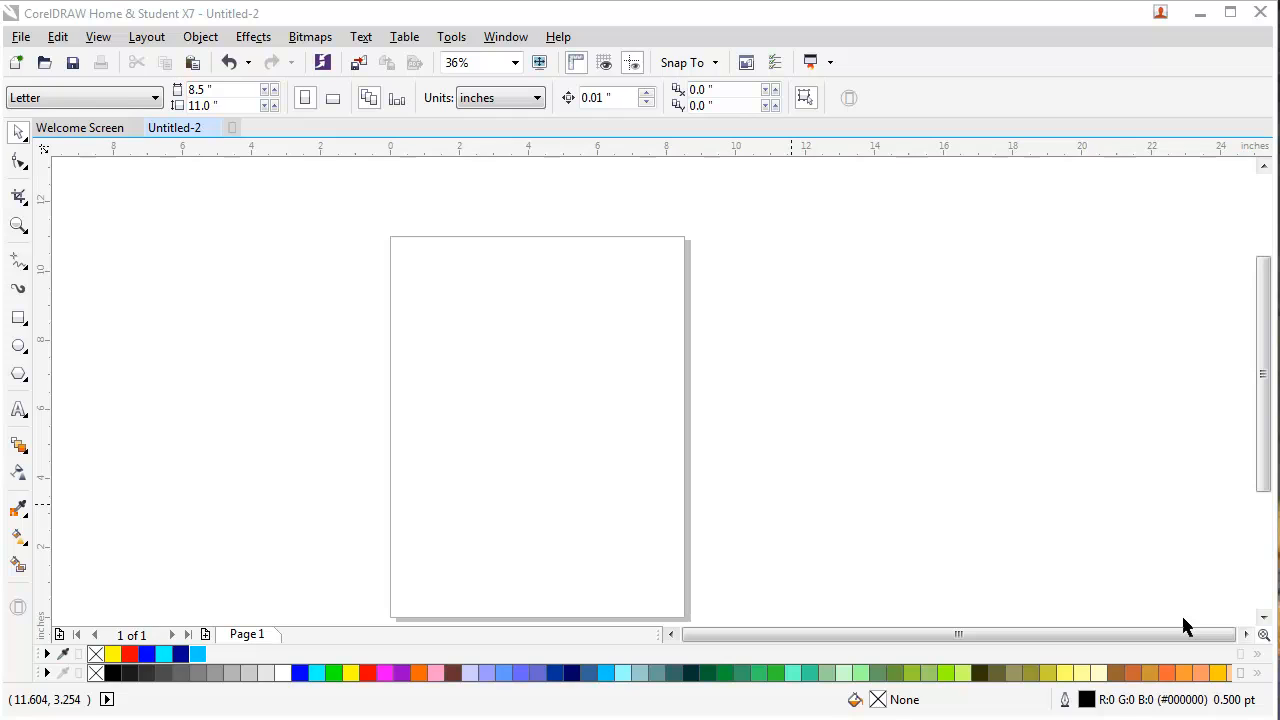
{"action": "mouse_move", "coordinate": [43, 348]}
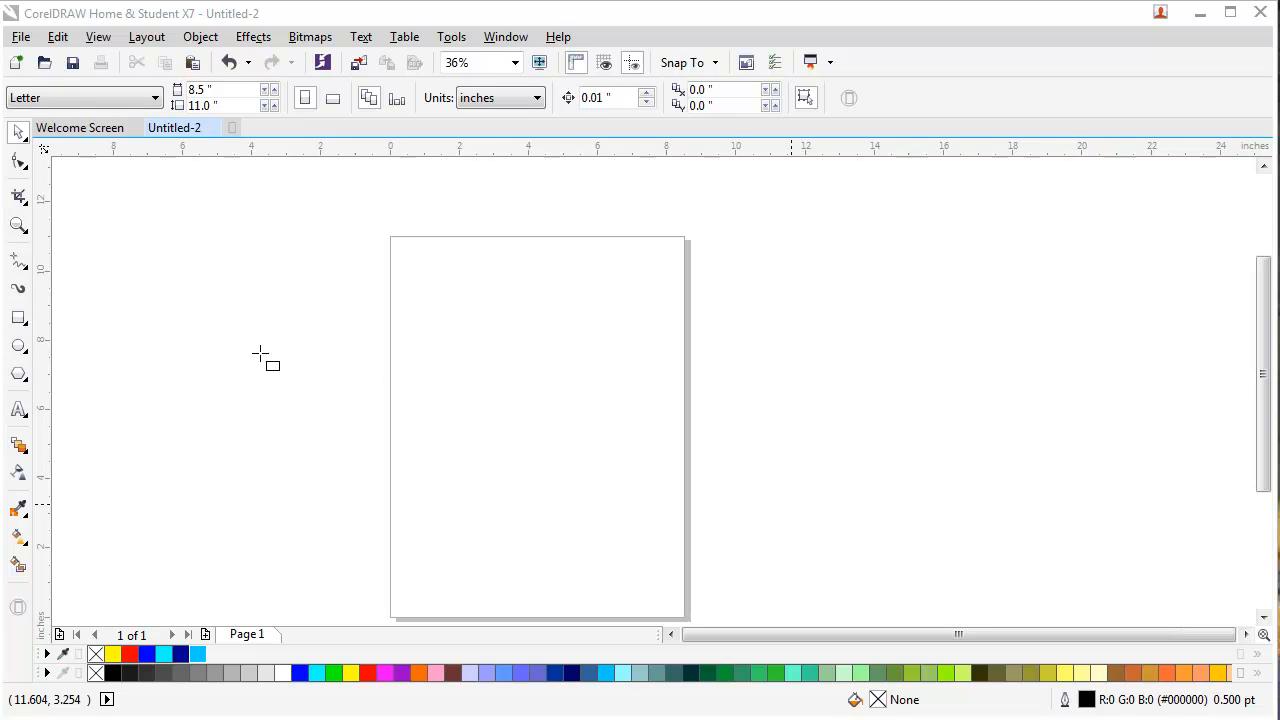
{"action": "mouse_move", "coordinate": [291, 317]}
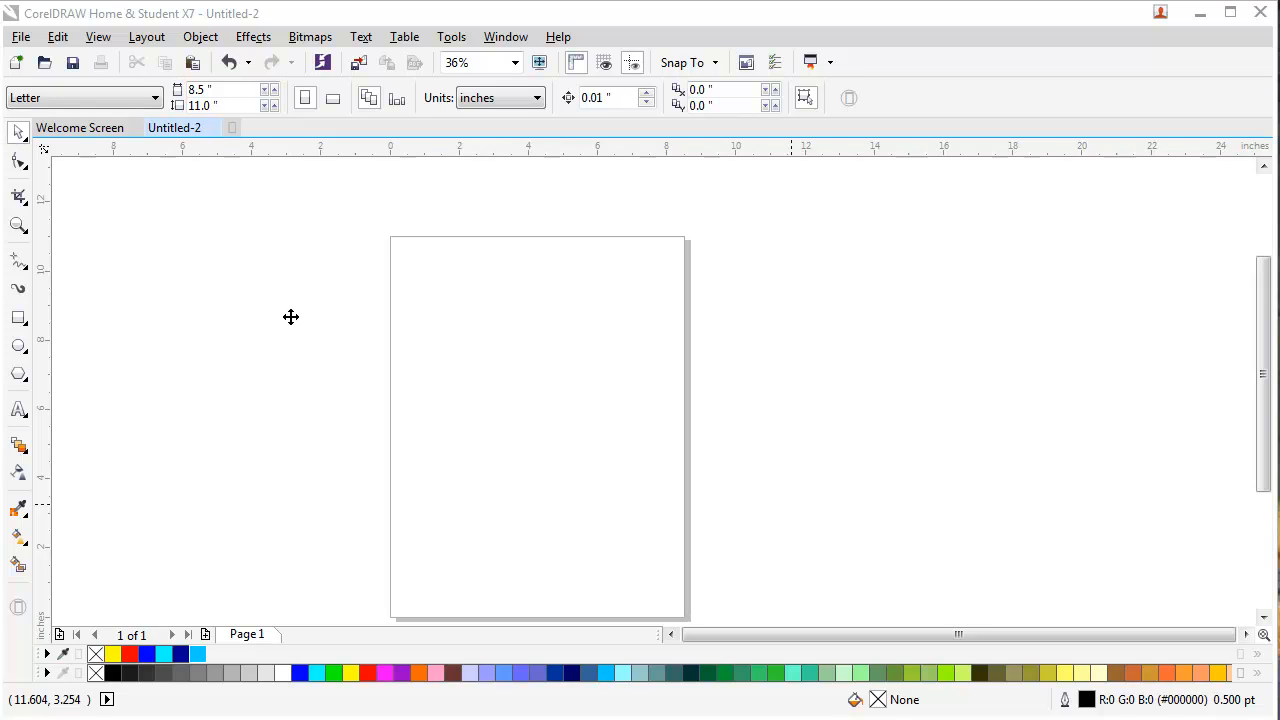
{"action": "mouse_move", "coordinate": [268, 282]}
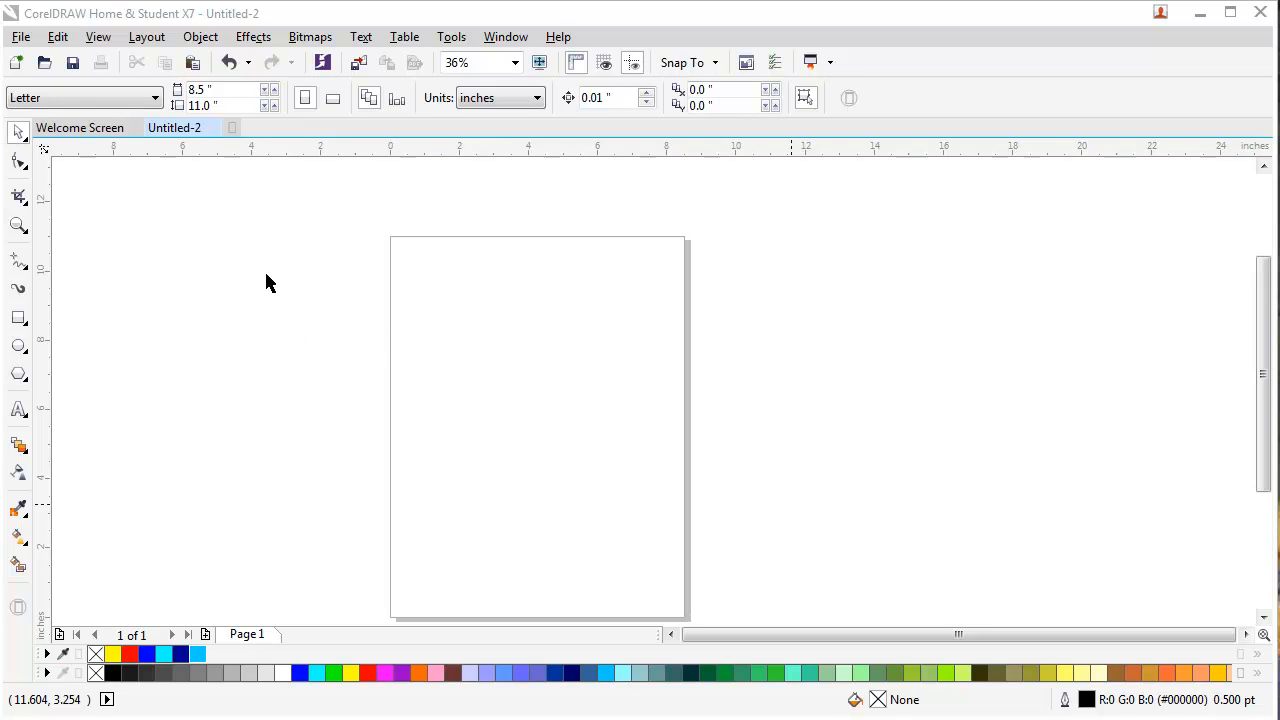
{"action": "mouse_move", "coordinate": [750, 355]}
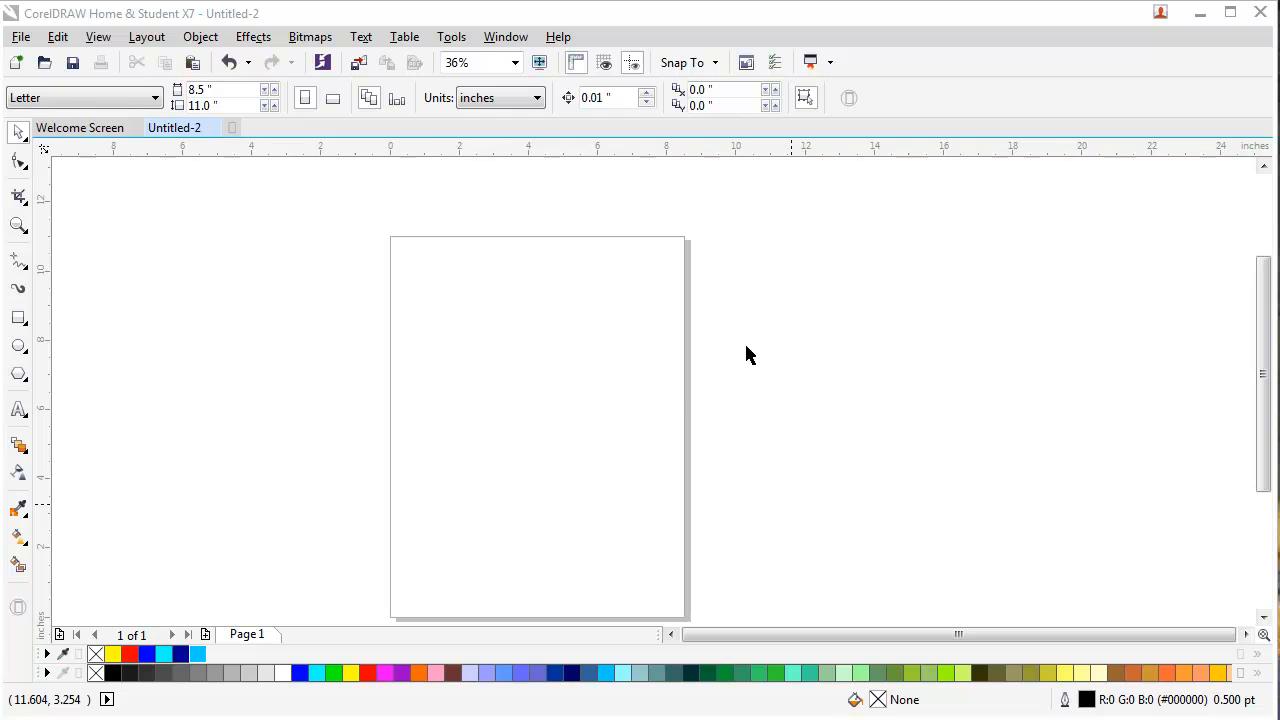
{"action": "mouse_move", "coordinate": [705, 383]}
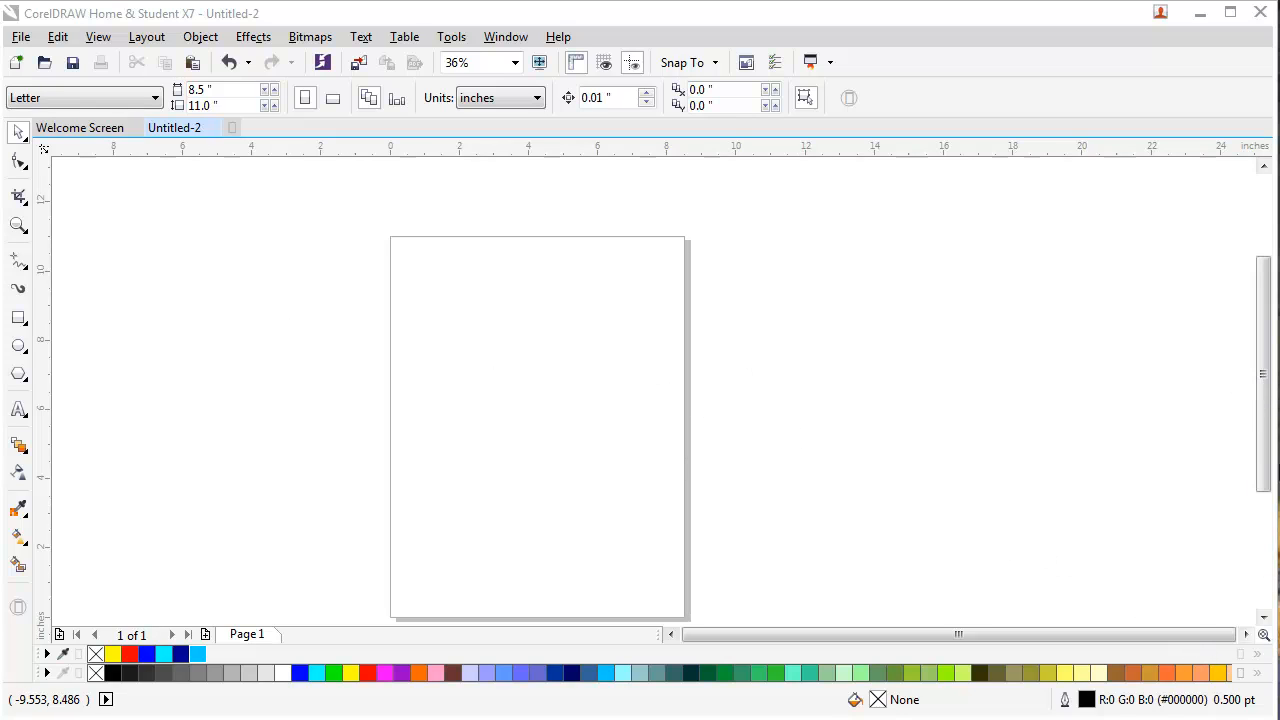
Step: Draw a square left of the page and place a same-size copy on the page
{"action": "left_click_drag", "start_coordinate": [129, 278], "coordinate": [196, 342]}
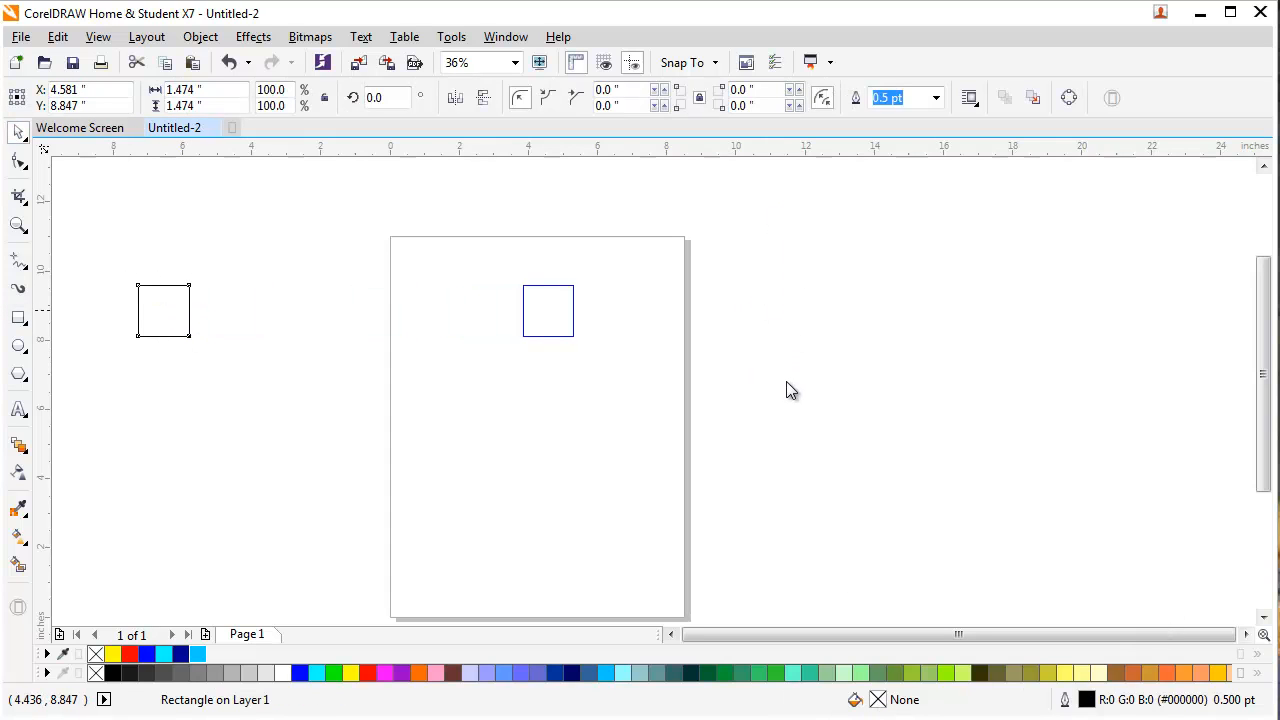
{"action": "left_click", "coordinate": [548, 310]}
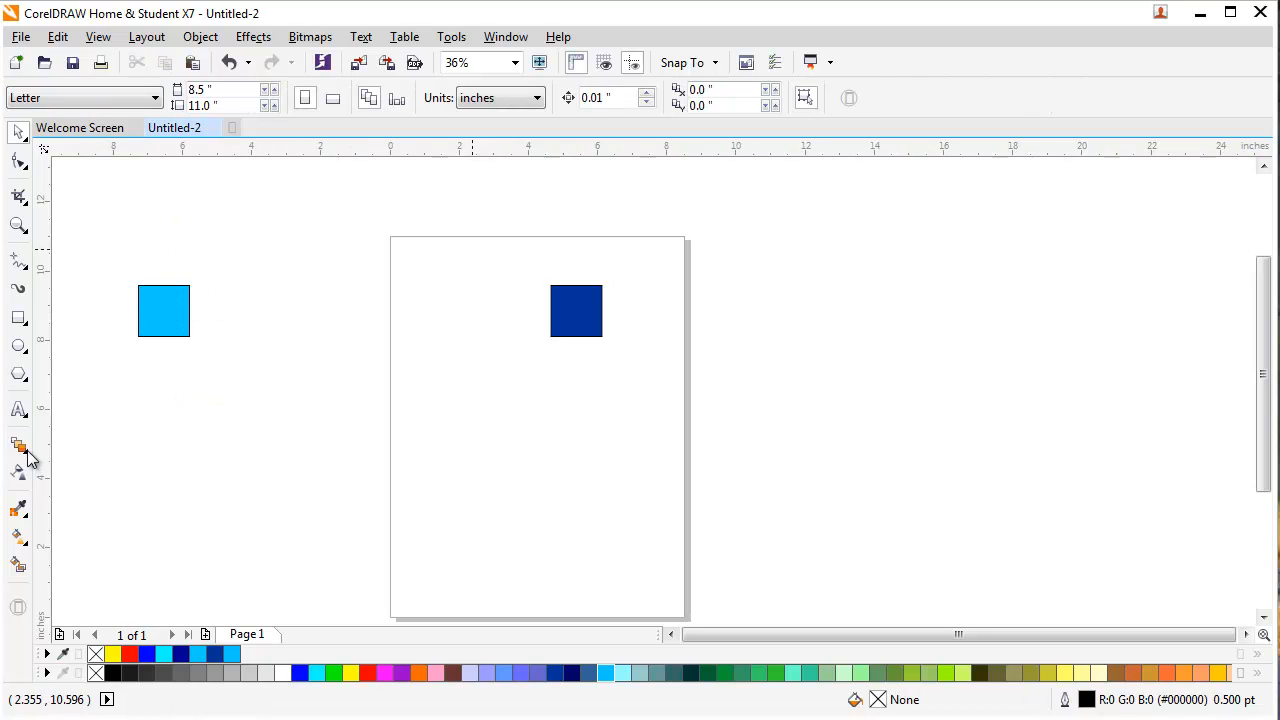
{"action": "mouse_move", "coordinate": [93, 494]}
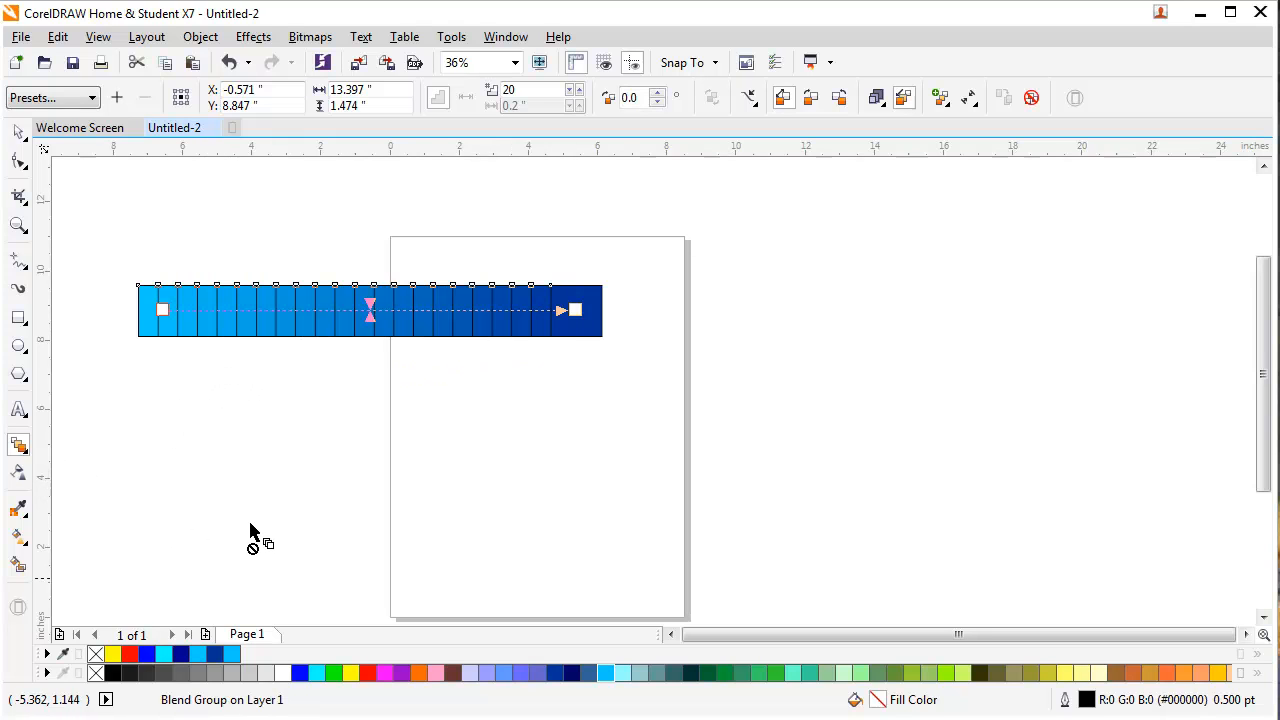
{"action": "mouse_move", "coordinate": [227, 525]}
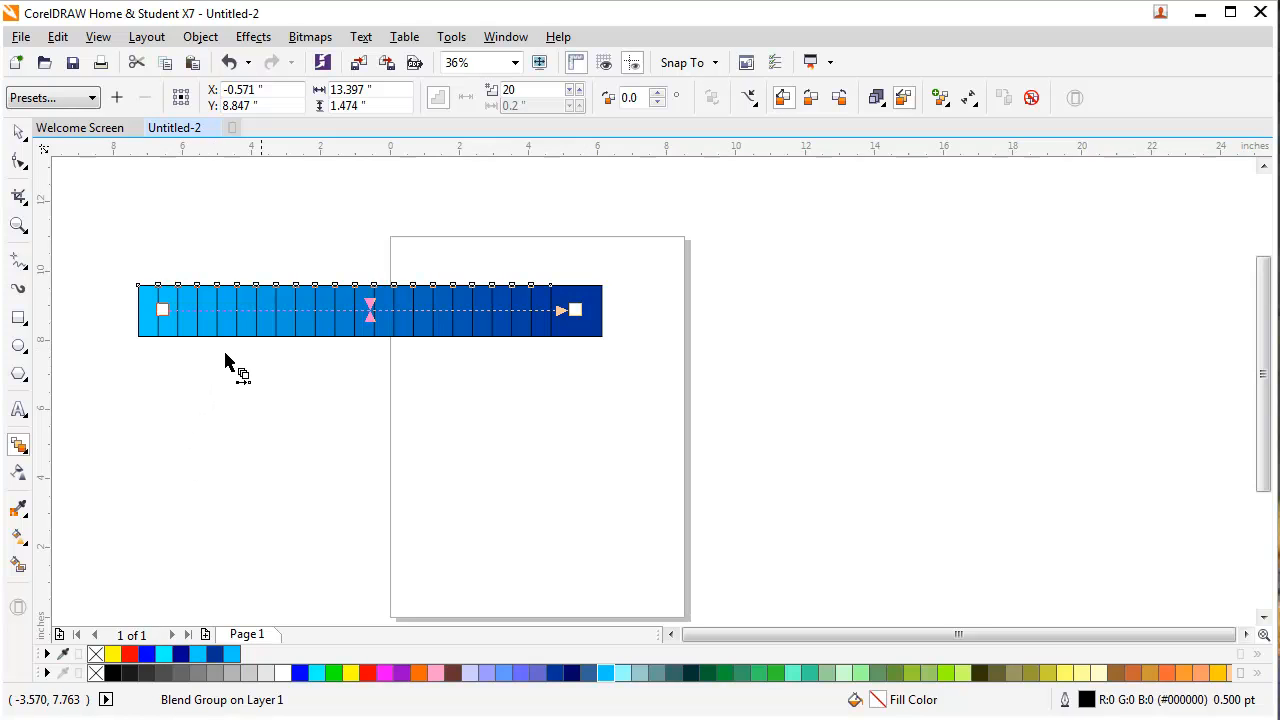
{"action": "mouse_move", "coordinate": [360, 353]}
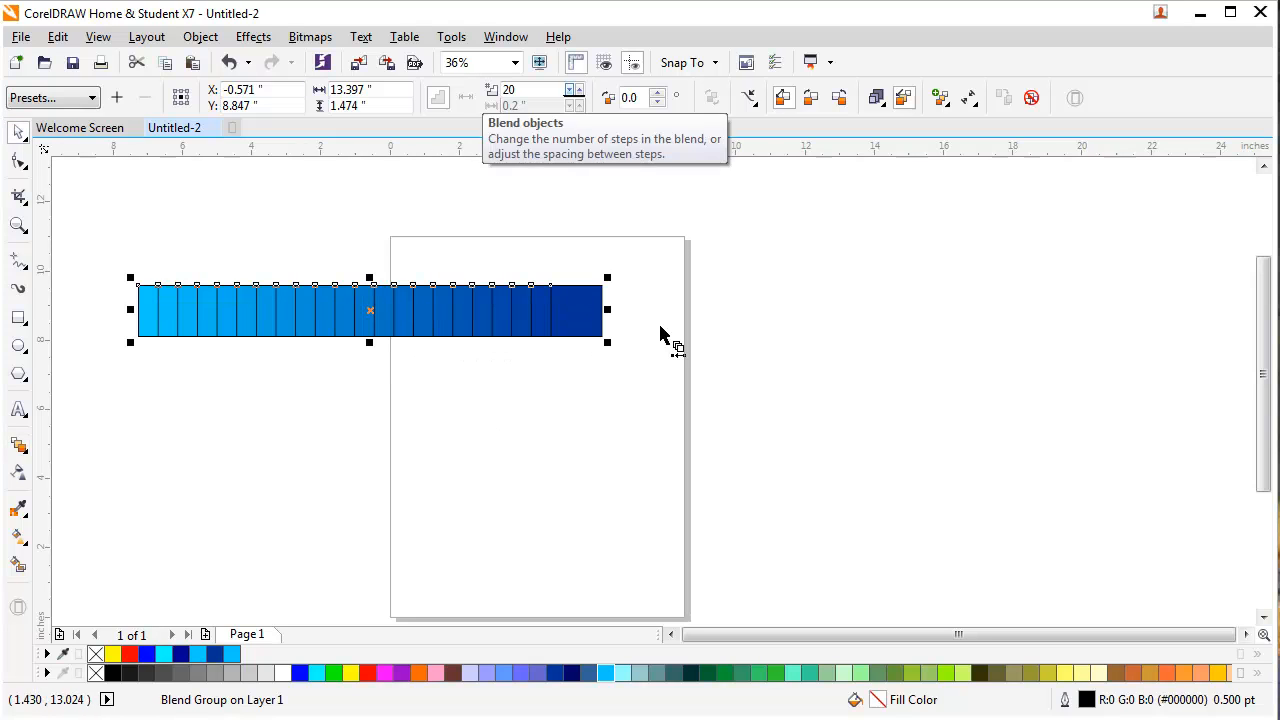
{"action": "mouse_move", "coordinate": [560, 350]}
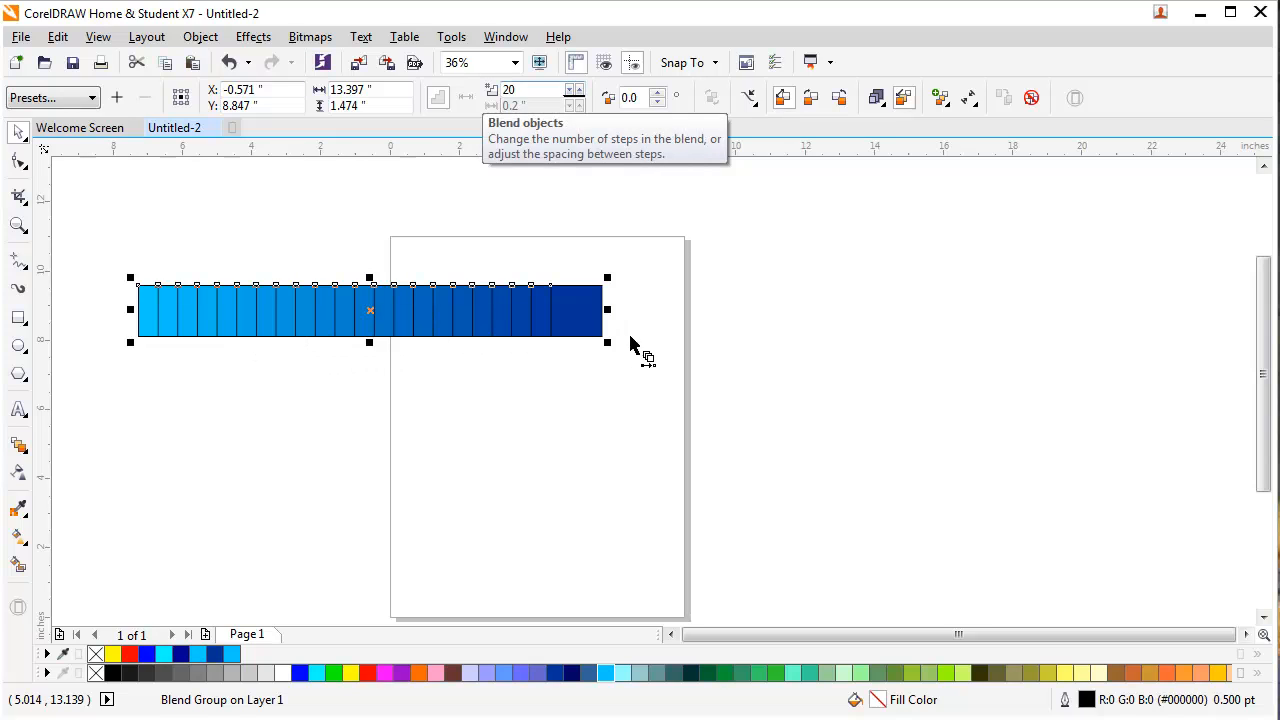
{"action": "mouse_move", "coordinate": [215, 345]}
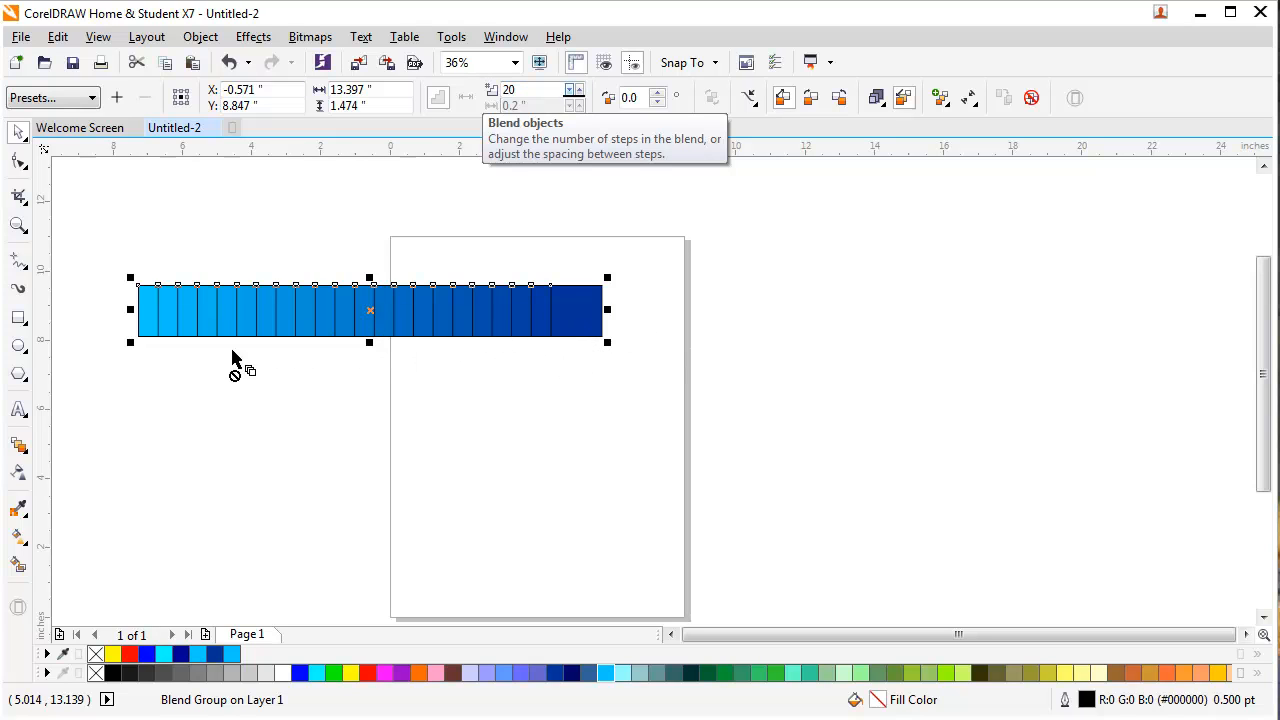
Step: Deselect the finished light-to-dark blue blend row
{"action": "left_click", "coordinate": [578, 103]}
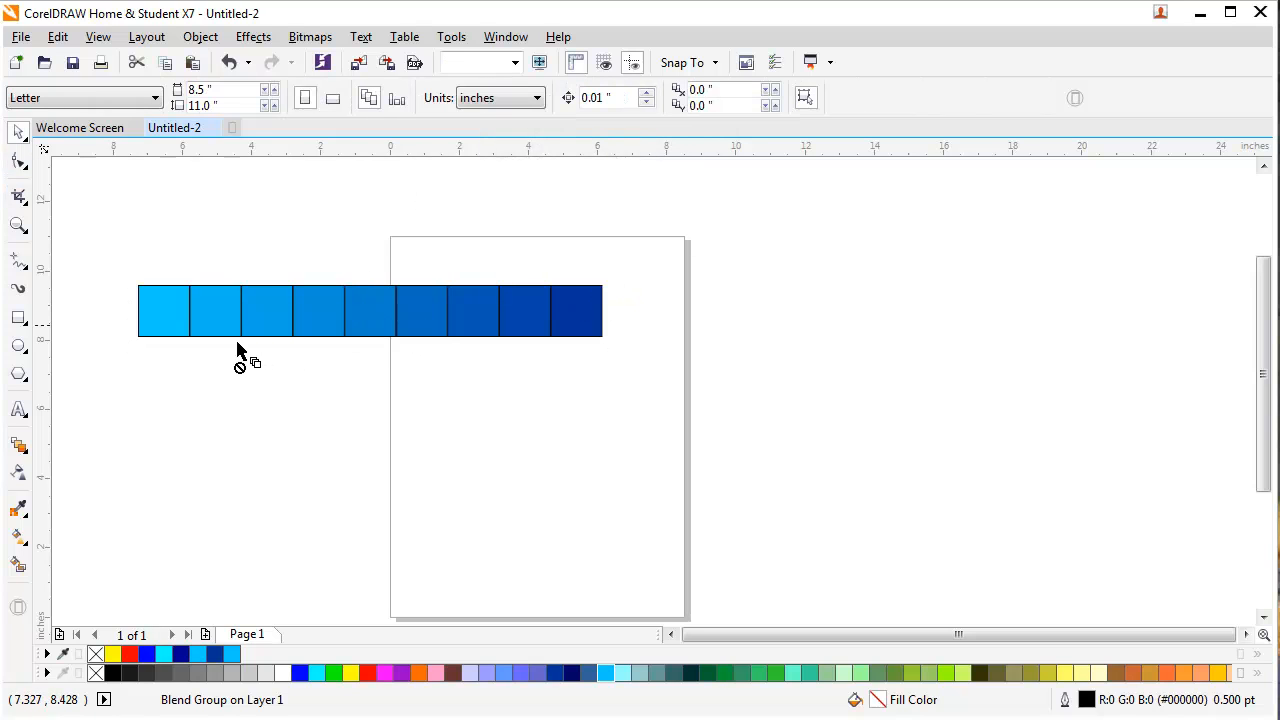
Step: Copy the blended square row below the original and select its dark end square
{"action": "left_click", "coordinate": [575, 310]}
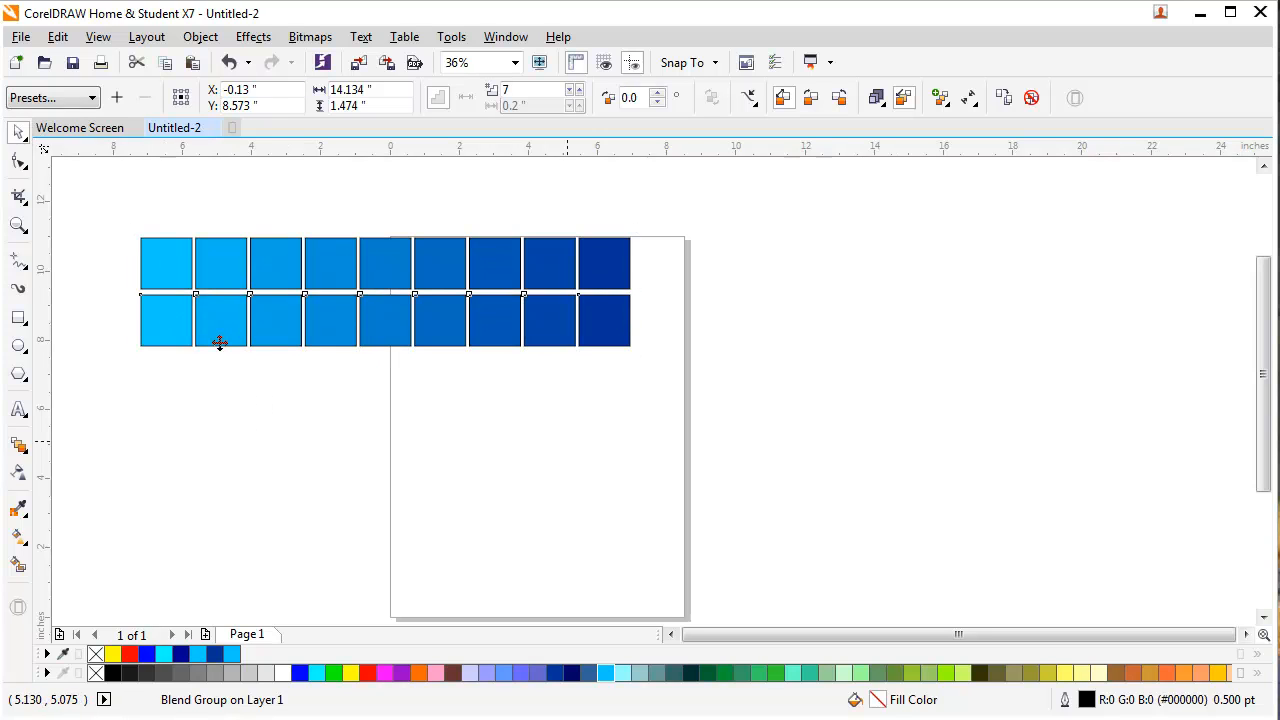
{"action": "left_click", "coordinate": [603, 320]}
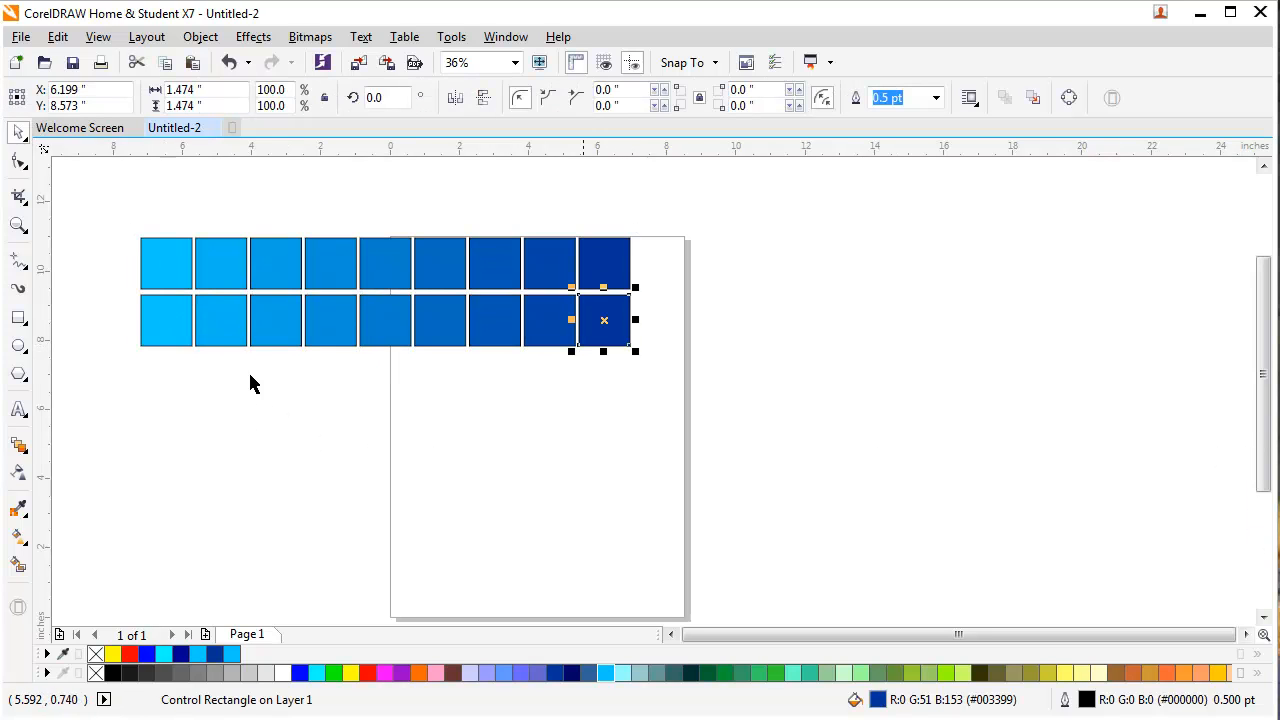
{"action": "mouse_move", "coordinate": [510, 348]}
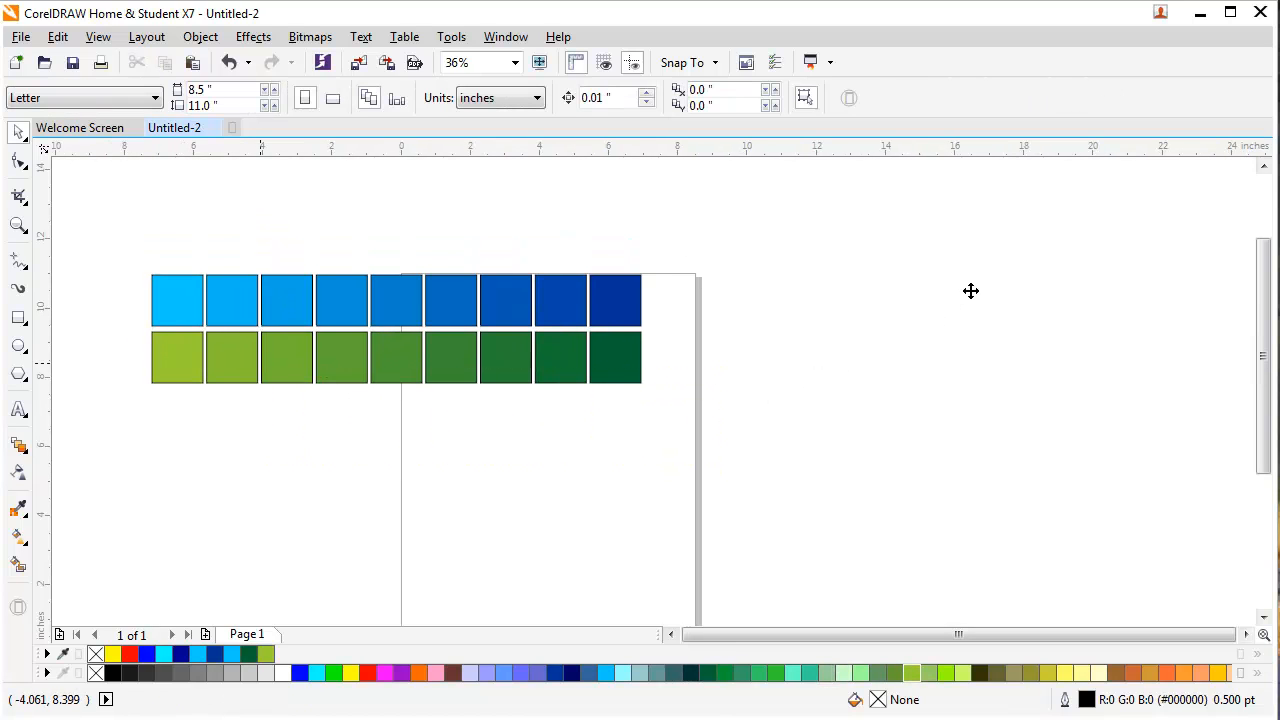
{"action": "mouse_move", "coordinate": [1000, 268]}
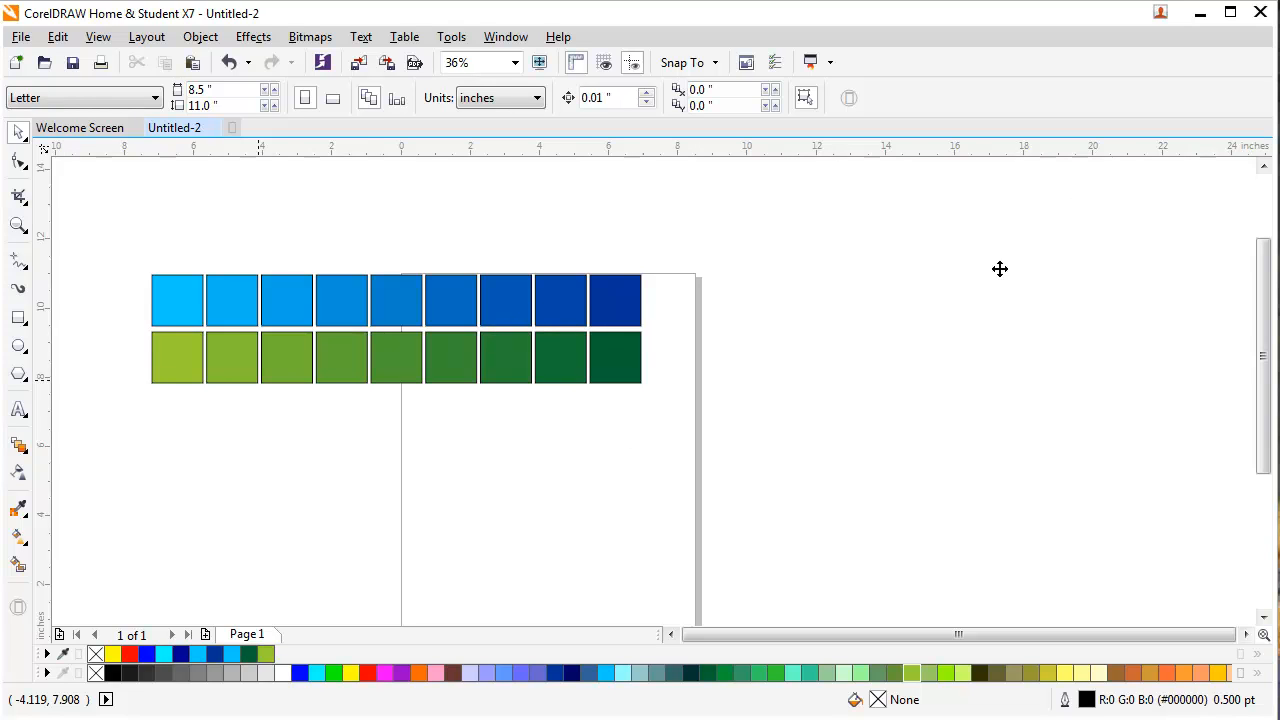
{"action": "mouse_move", "coordinate": [900, 307]}
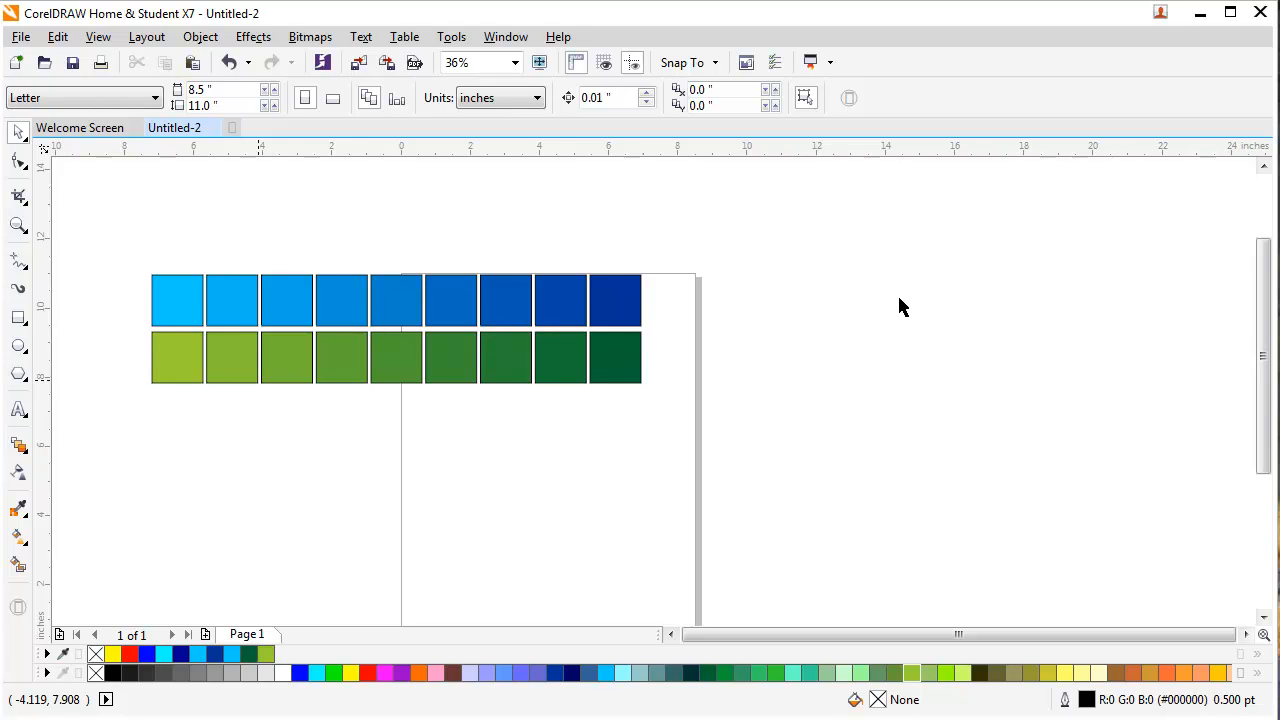
{"action": "mouse_move", "coordinate": [680, 350]}
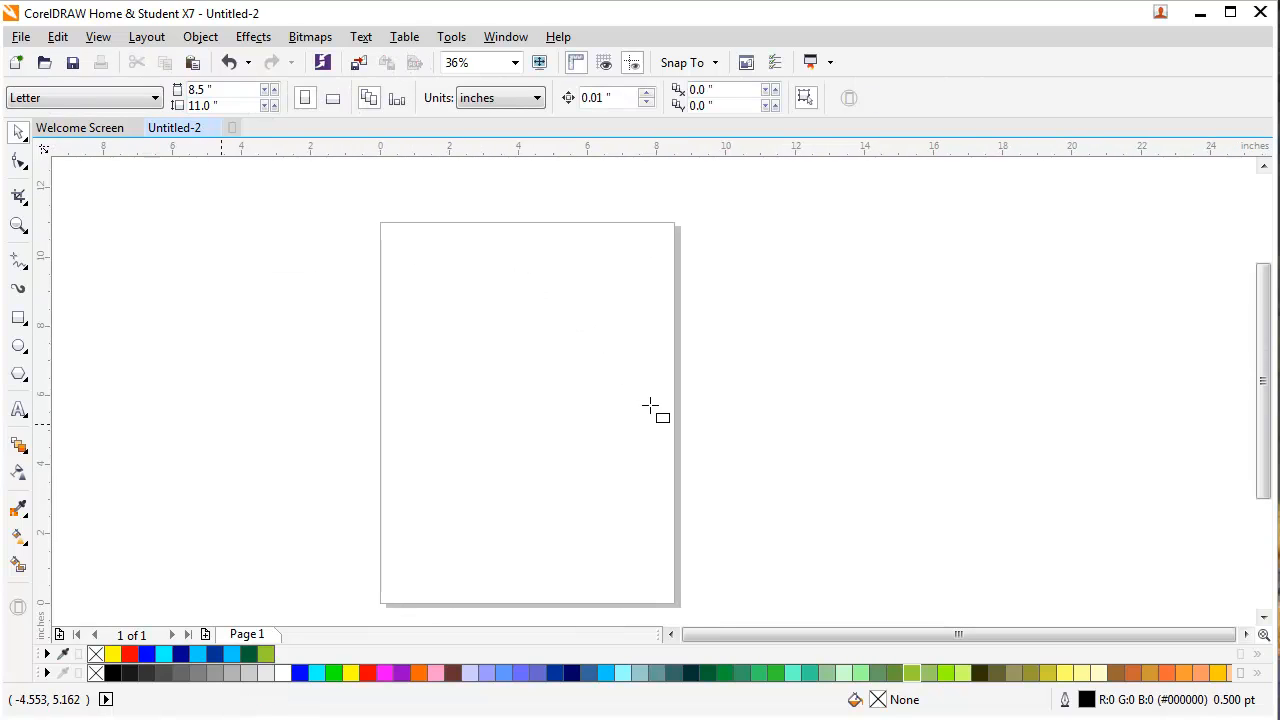
Step: Draw a square with the Rectangle tool and rotate it 45 degrees onto a corner
{"action": "left_click", "coordinate": [18, 317]}
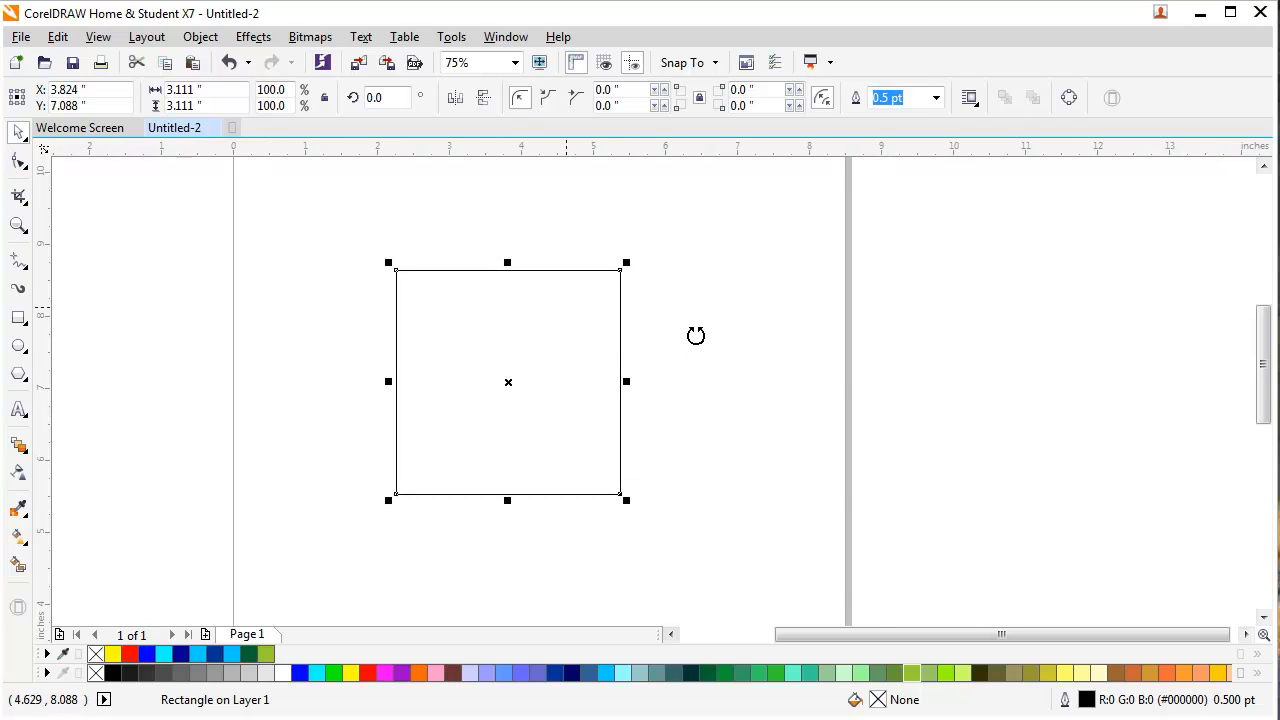
{"action": "left_click", "coordinate": [507, 381]}
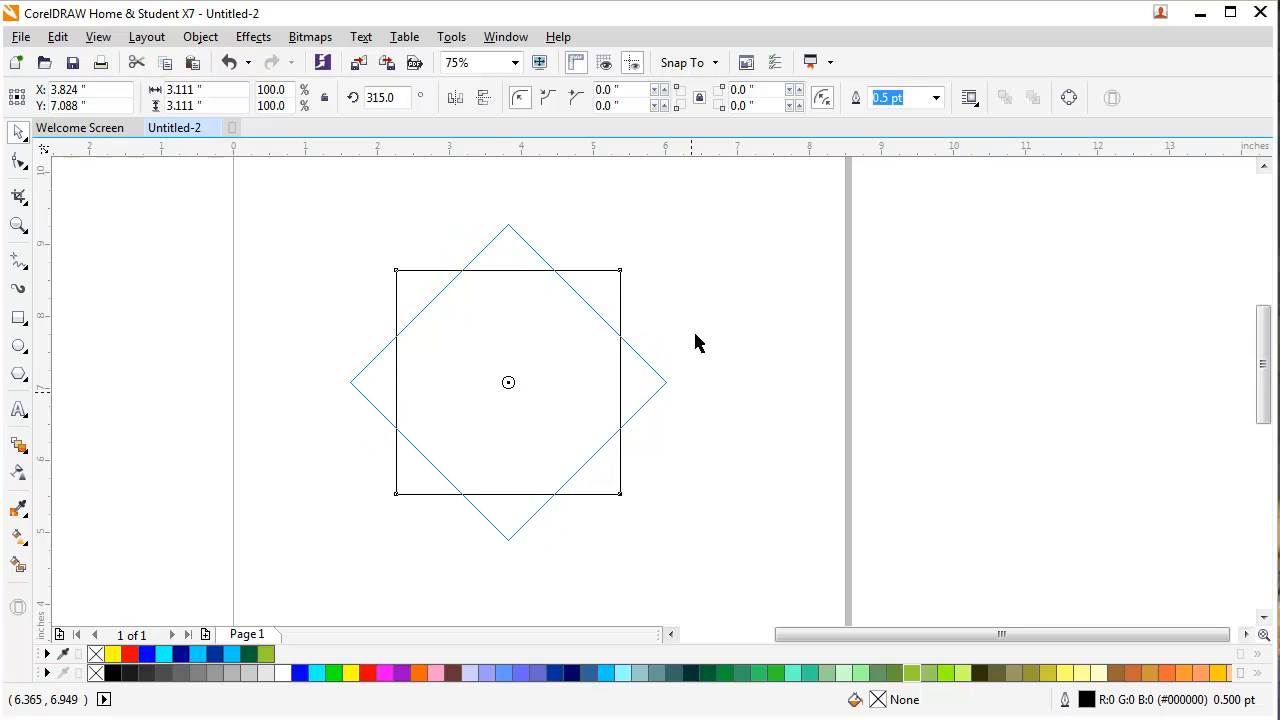
{"action": "left_click", "coordinate": [508, 382]}
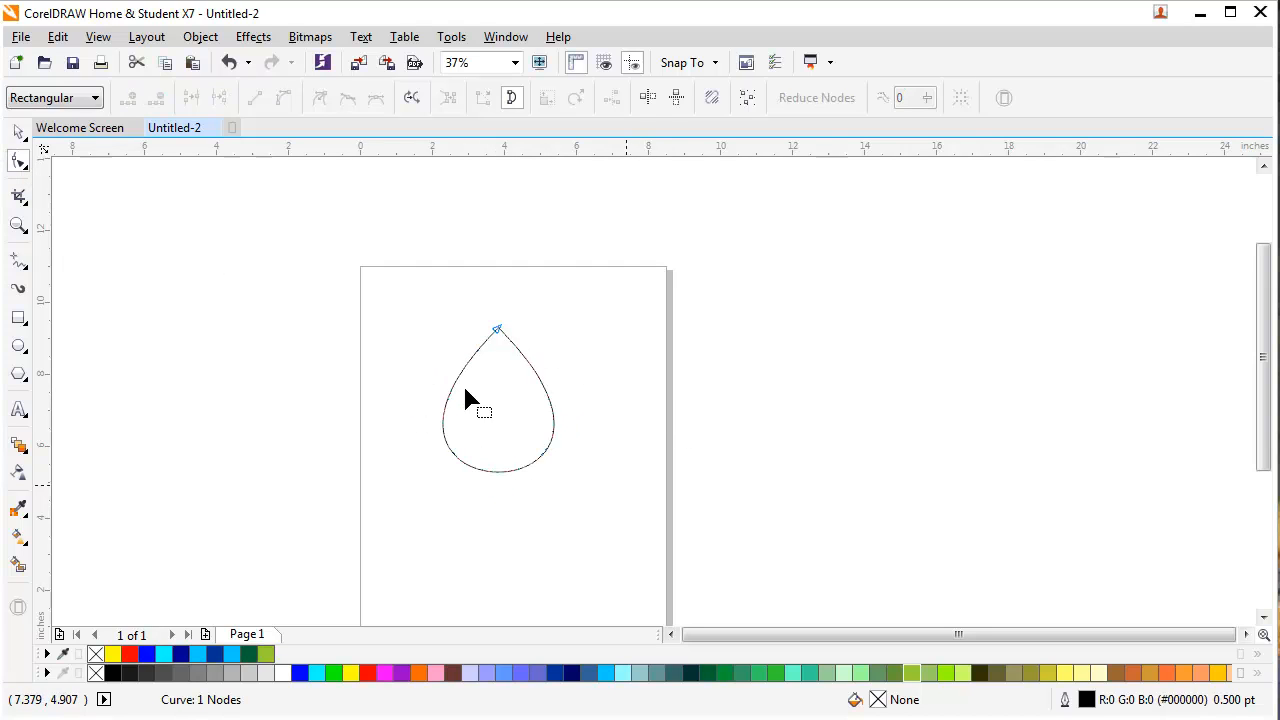
{"action": "mouse_move", "coordinate": [547, 283]}
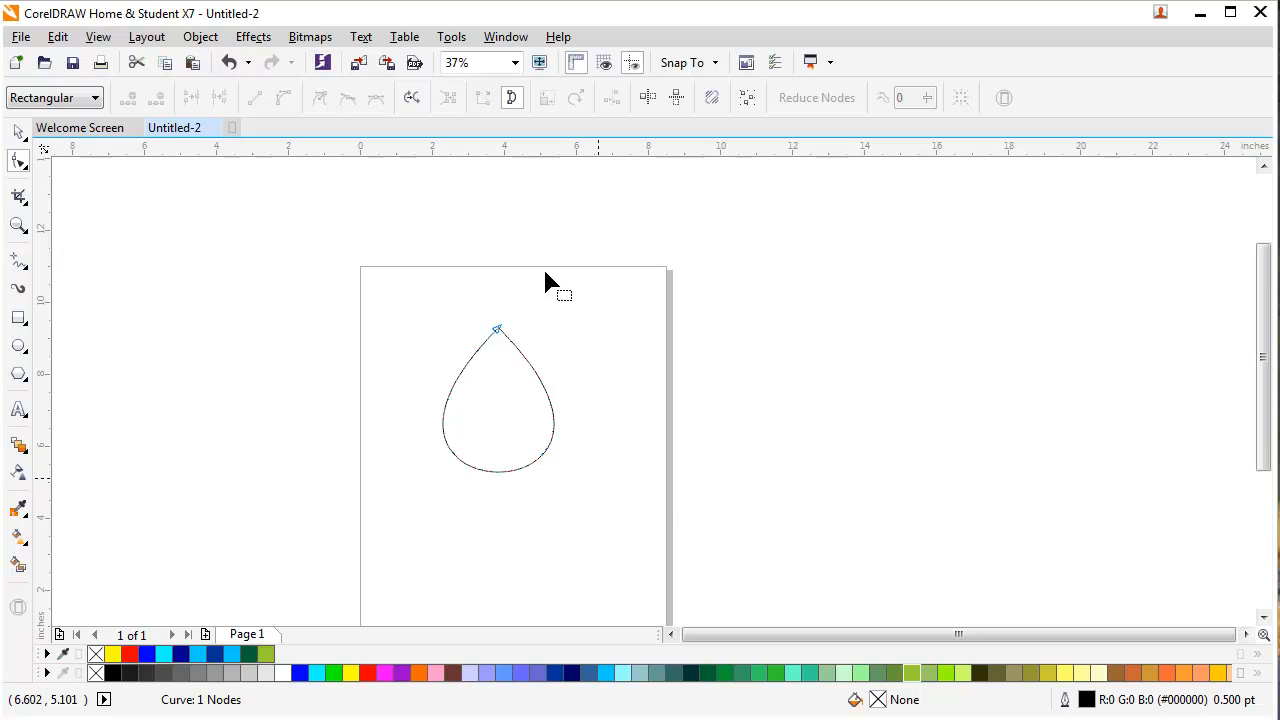
{"action": "mouse_move", "coordinate": [600, 405]}
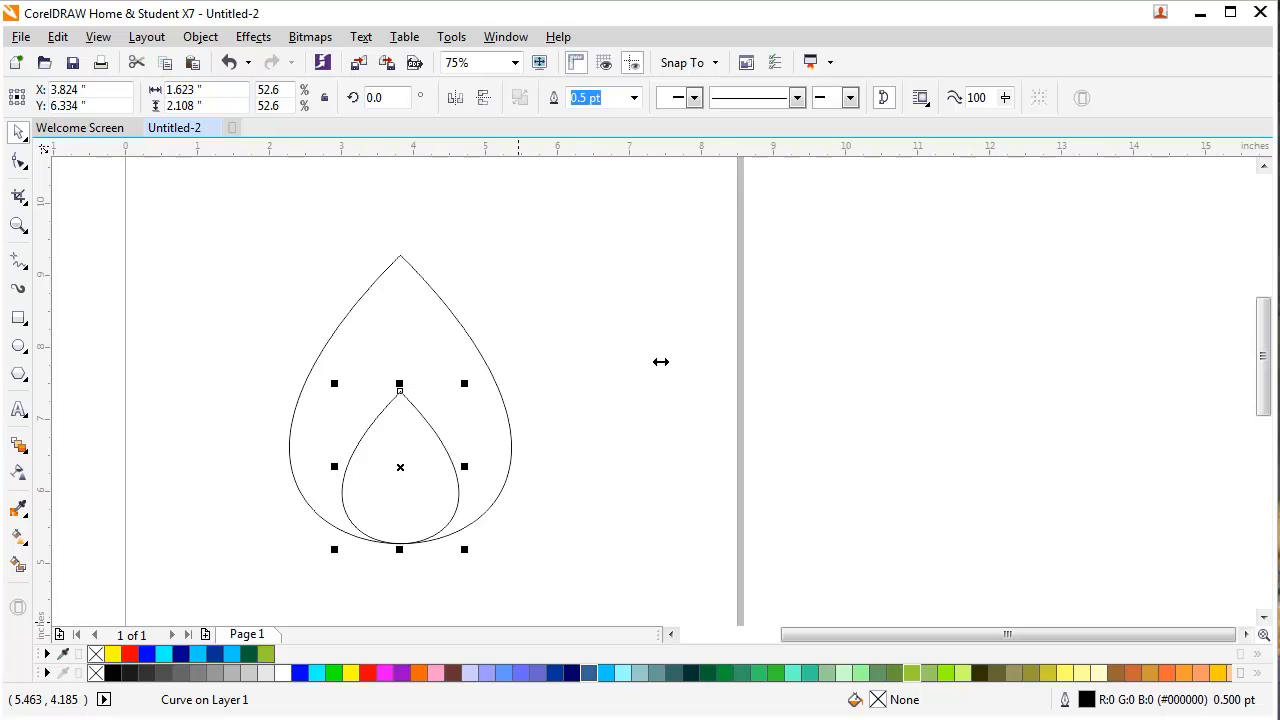
Step: Fill the large teardrop light blue and the nested small one dark navy
{"action": "left_click", "coordinate": [571, 673]}
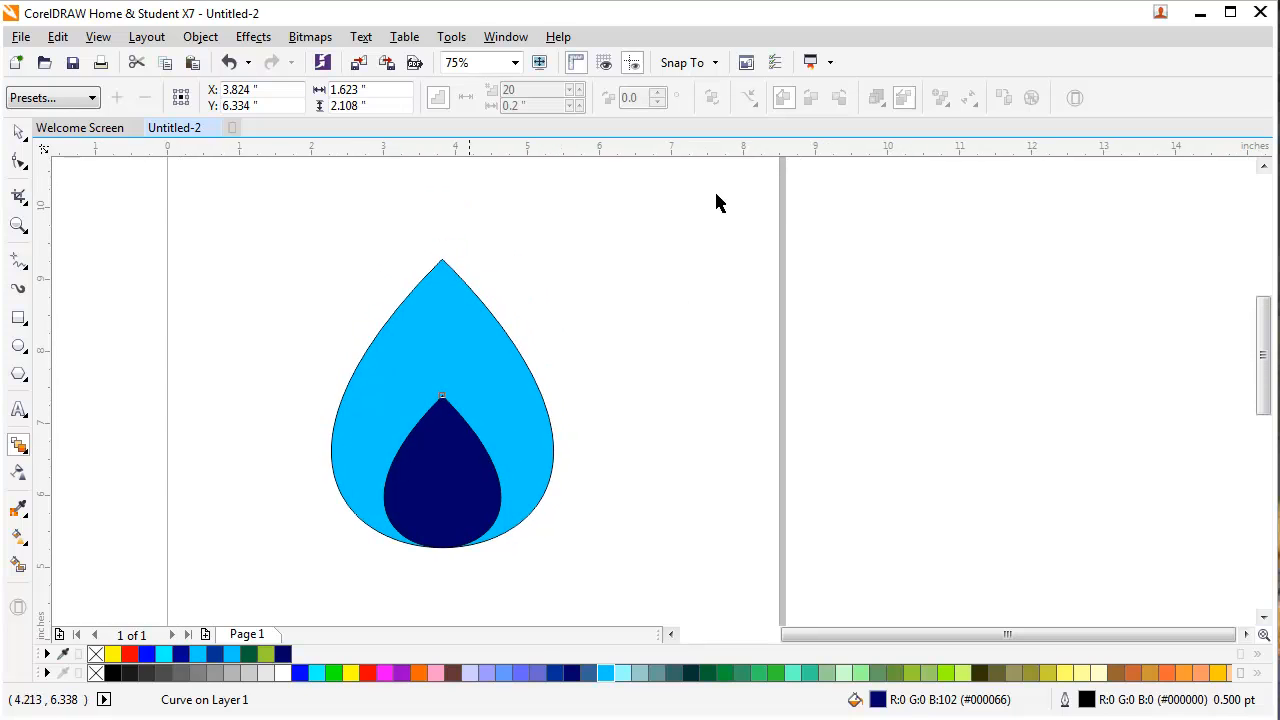
{"action": "mouse_move", "coordinate": [667, 292]}
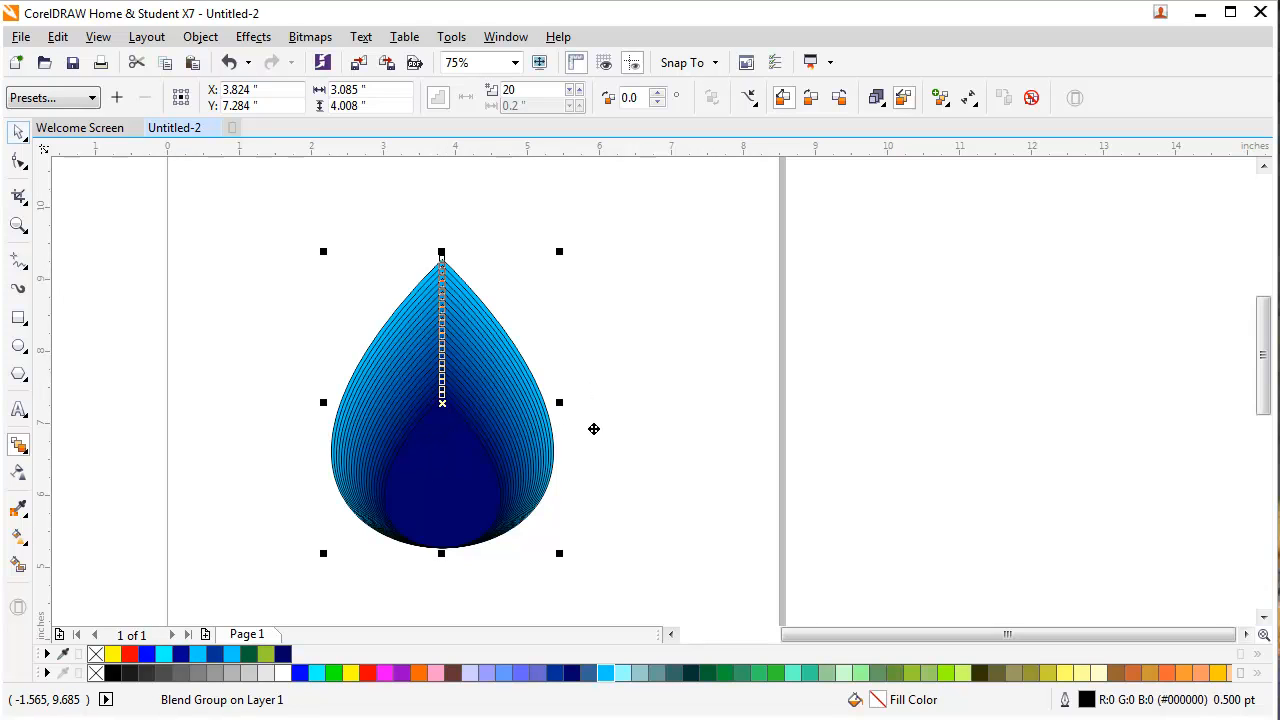
{"action": "mouse_move", "coordinate": [592, 481]}
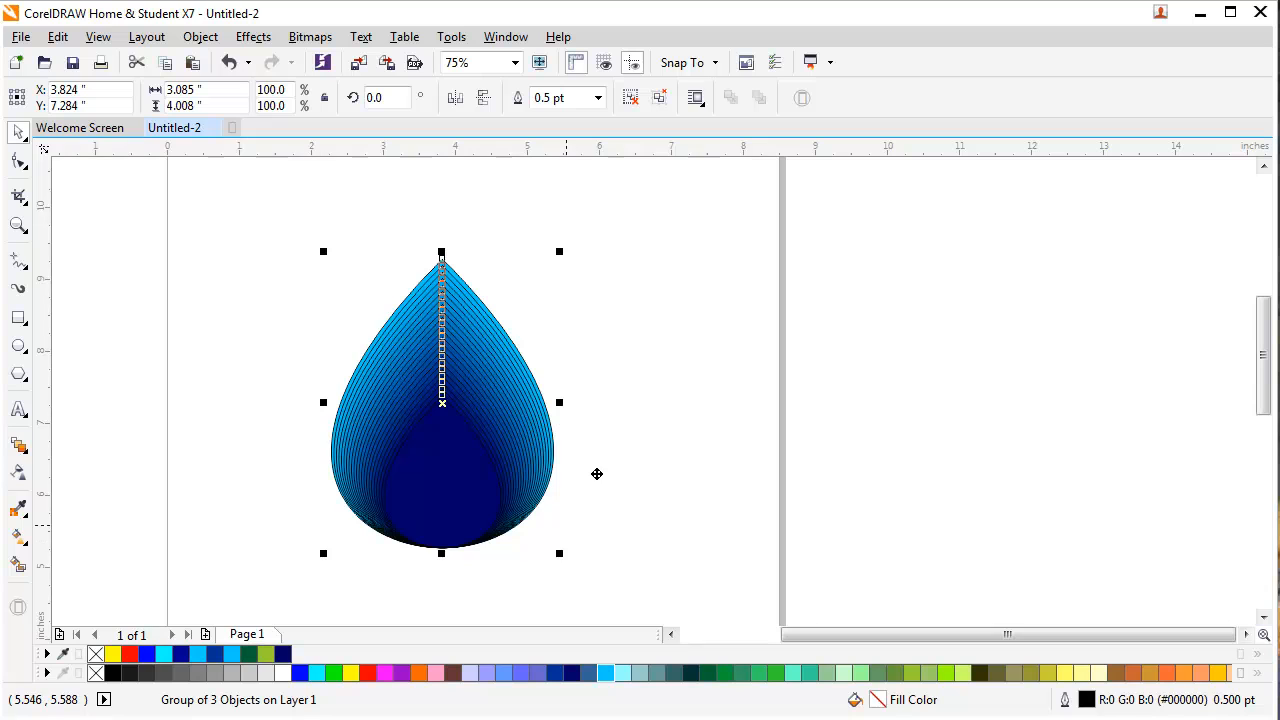
{"action": "mouse_move", "coordinate": [1208, 497]}
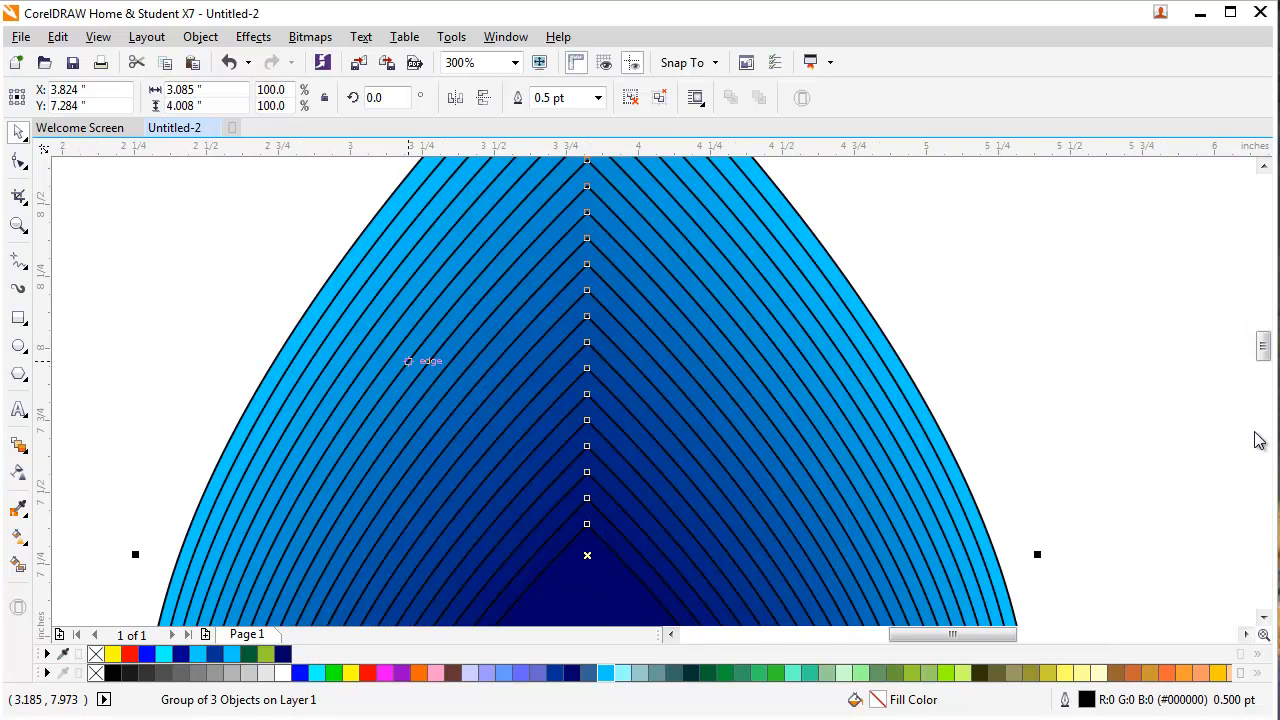
{"action": "type", "text": "4800"}
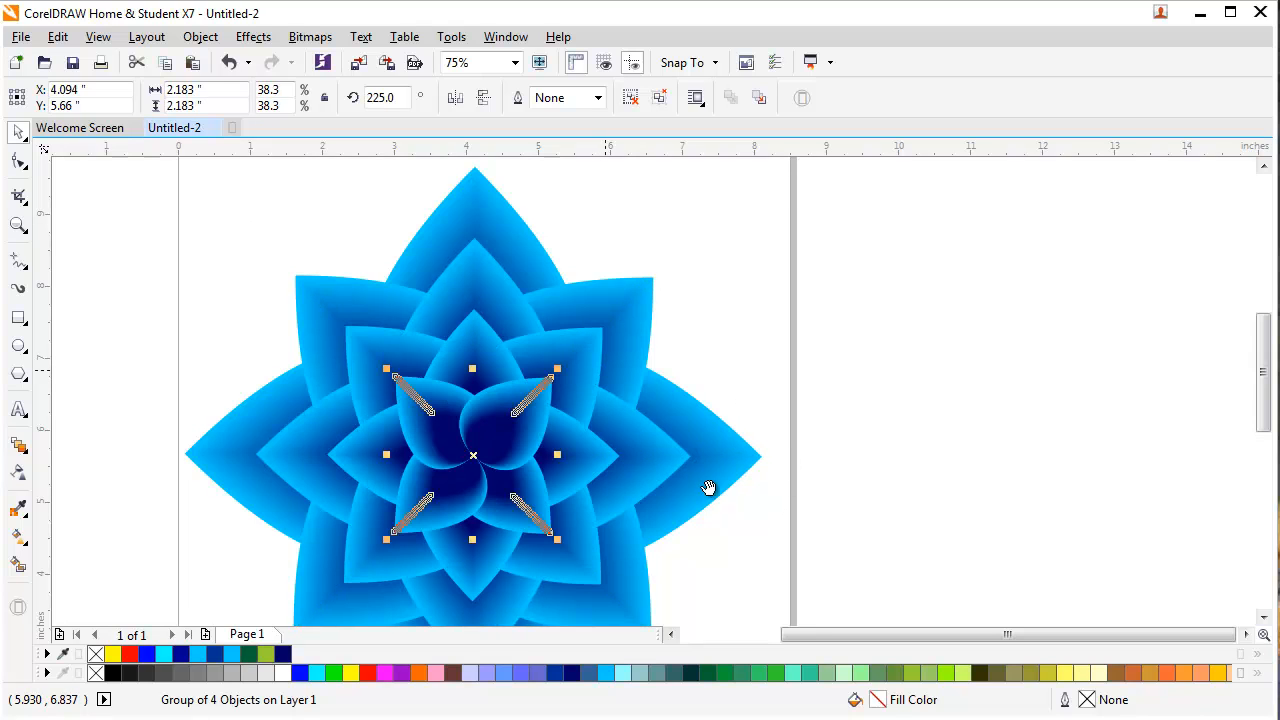
Step: Clear the selection to view the finished layered blue petal flower
{"action": "left_click", "coordinate": [650, 565]}
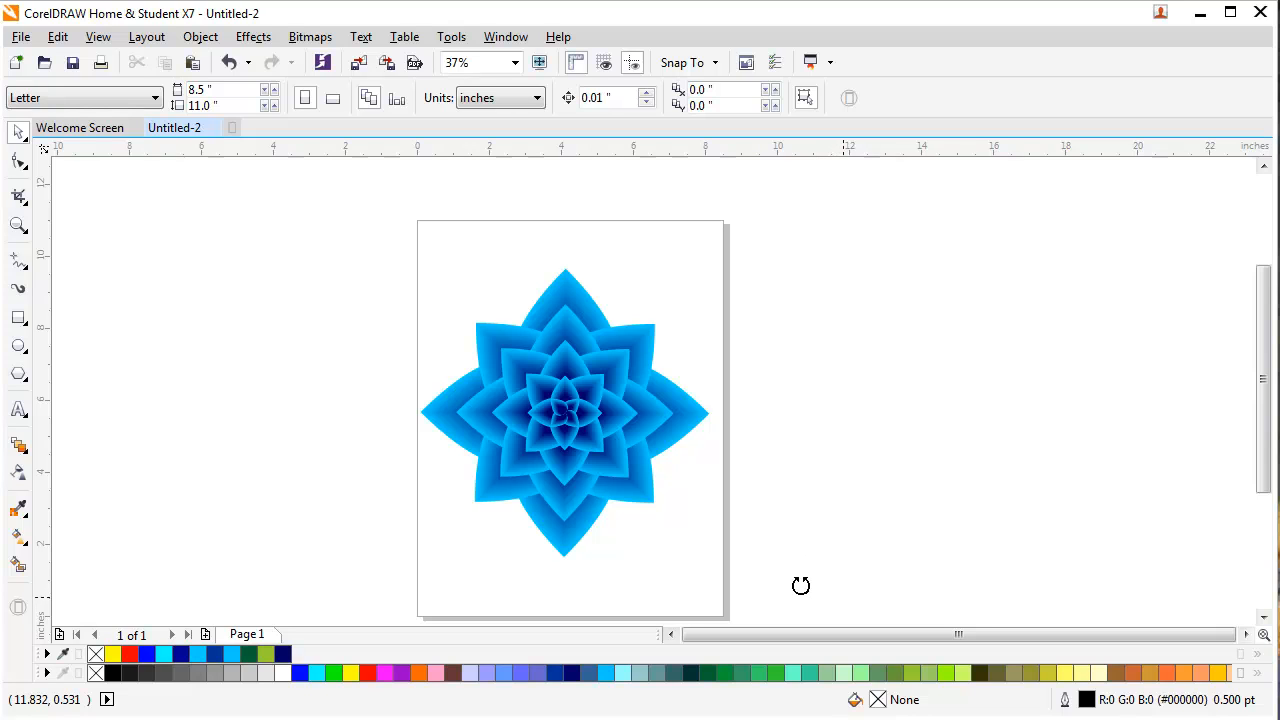
{"action": "left_click", "coordinate": [563, 411]}
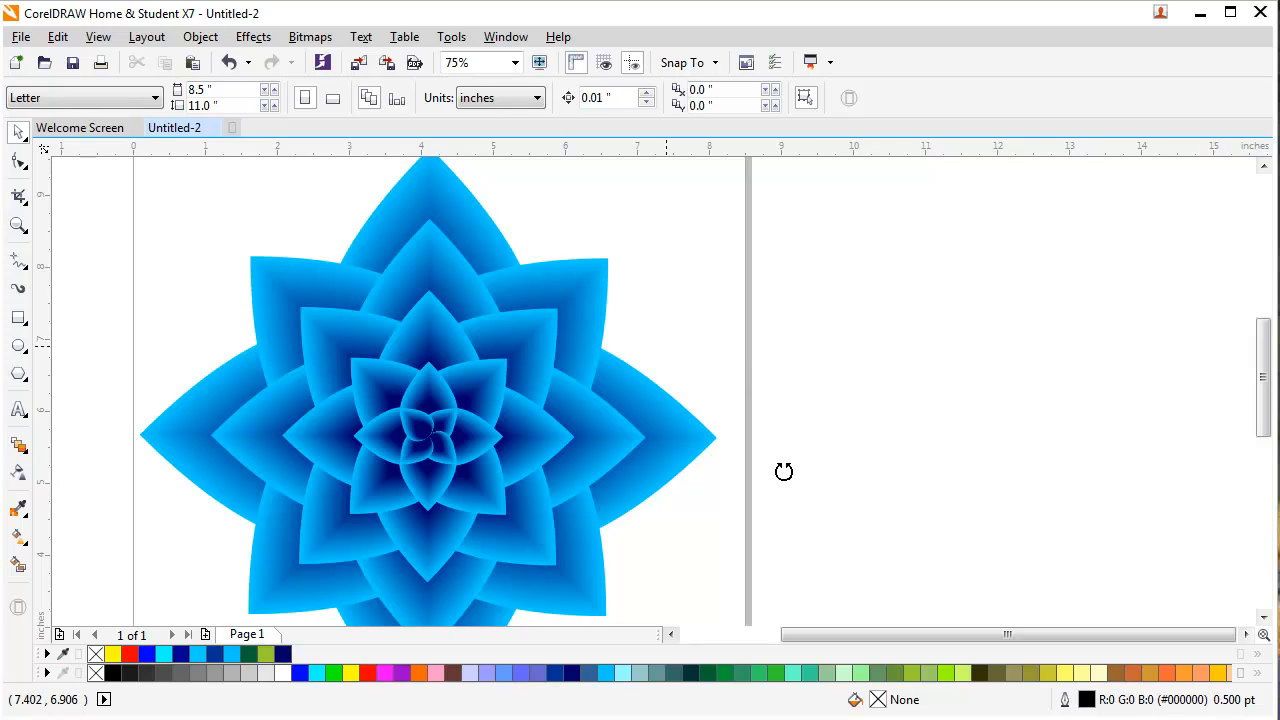
{"action": "mouse_move", "coordinate": [817, 599]}
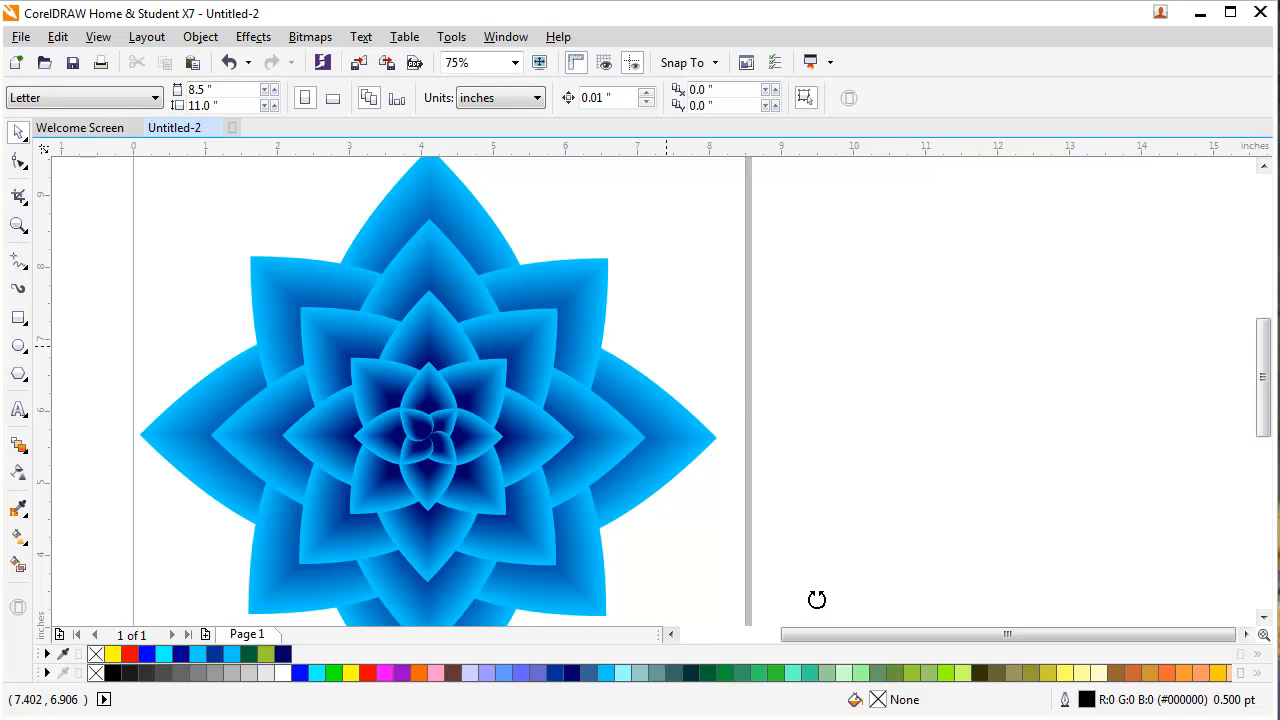